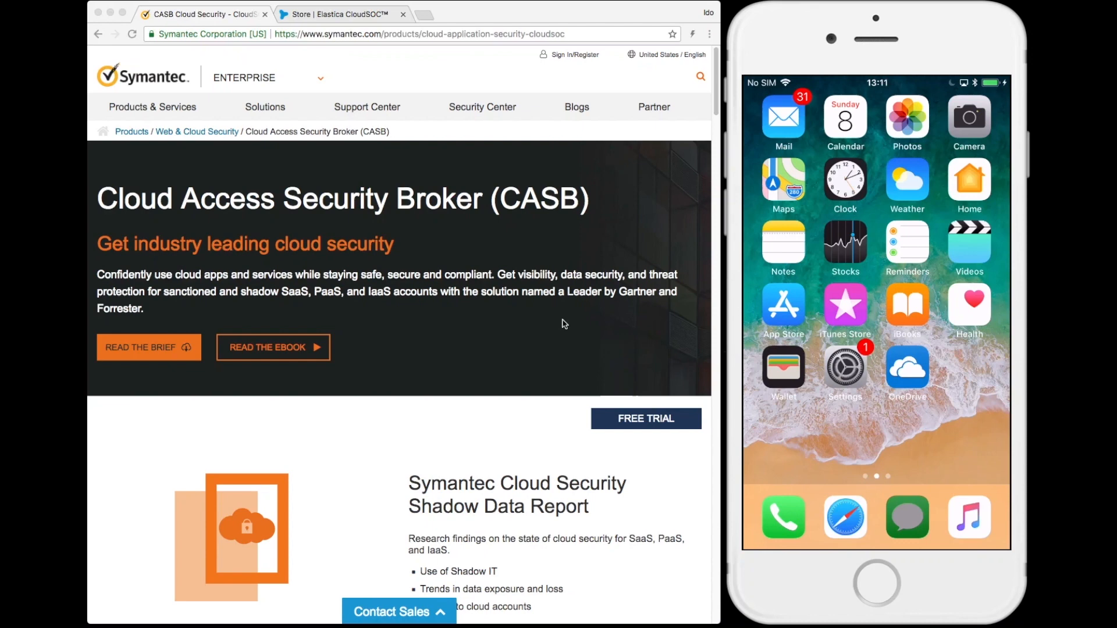
Step: Discard the draft mail with the spreadsheet attachment and show SEP Mobile's App Store page
left_click(908, 367)
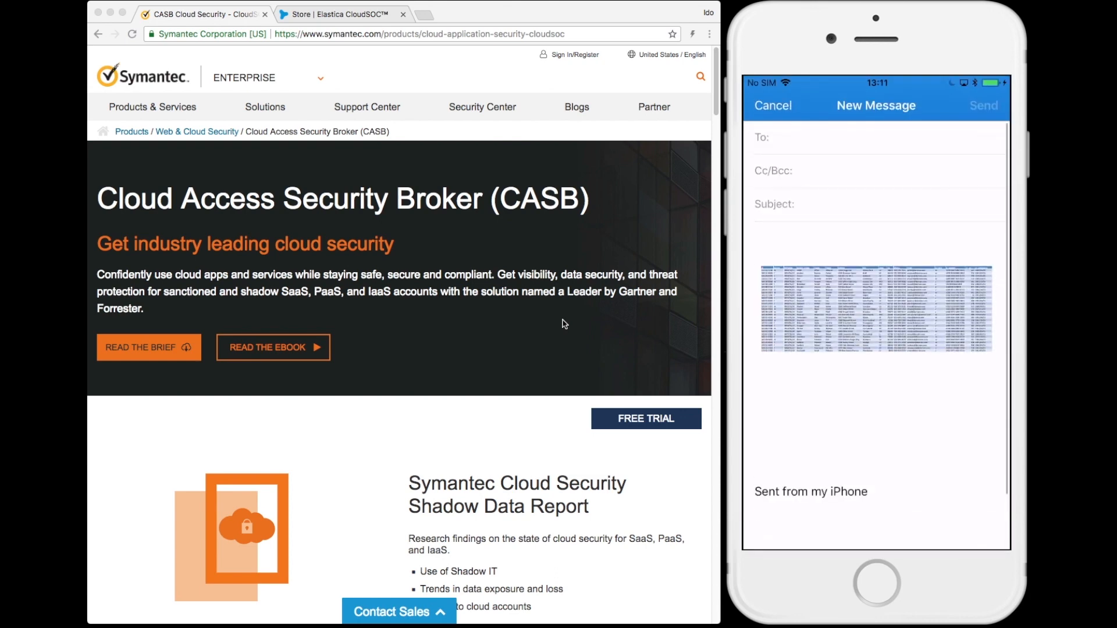
left_click(773, 104)
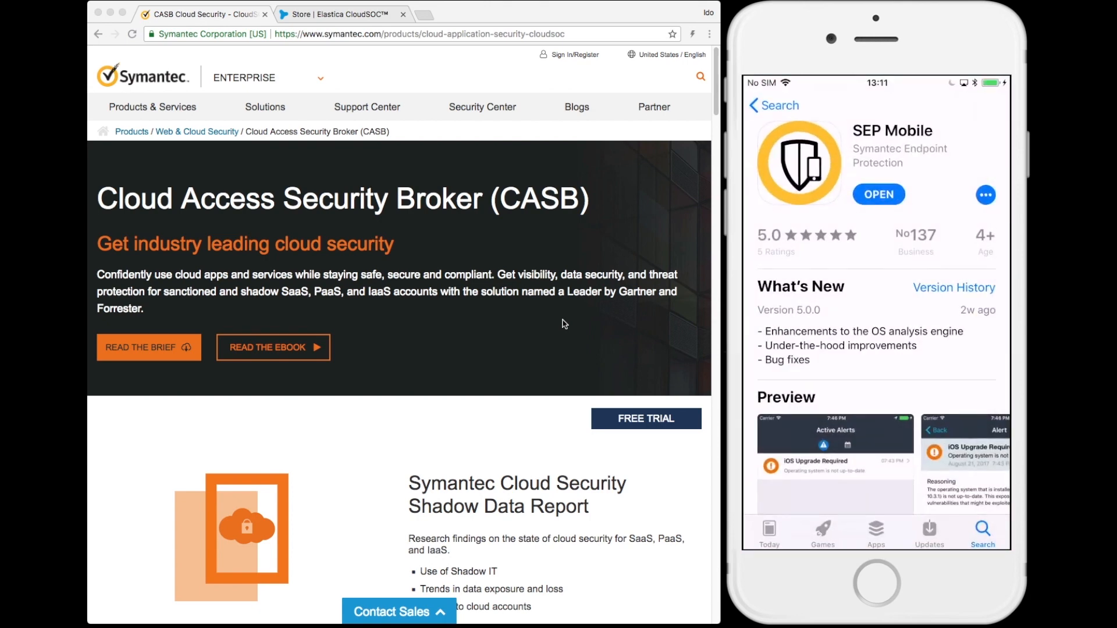
Step: Launch SEP Mobile, start setup, enter 'ido' on the Activate screen and reach 'Protect your mobile device'
left_click(877, 193)
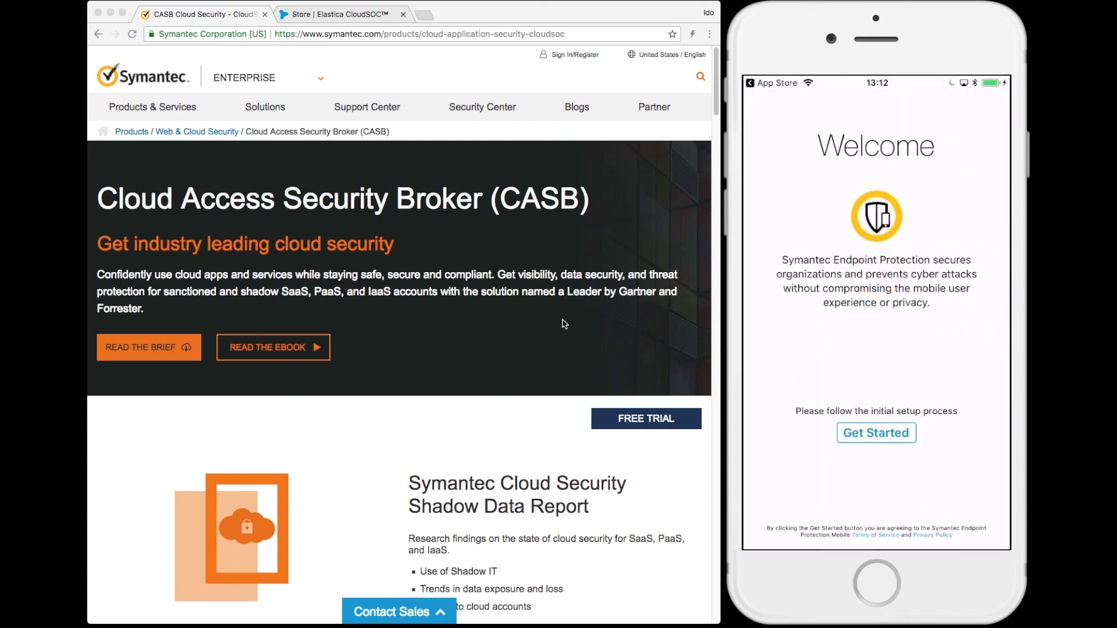
left_click(875, 433)
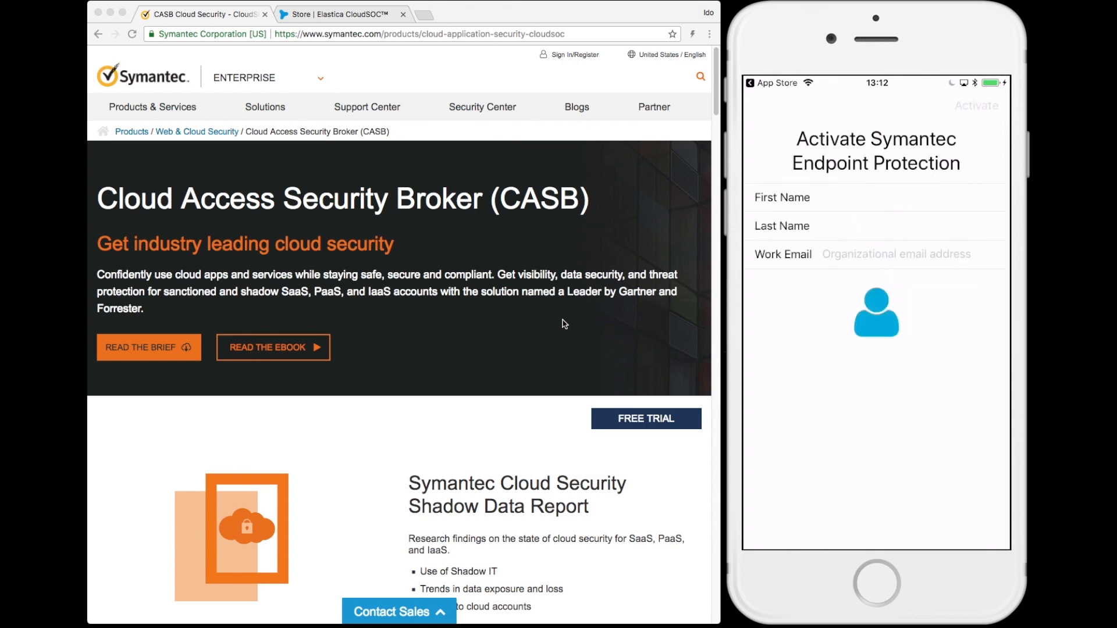
type("ido")
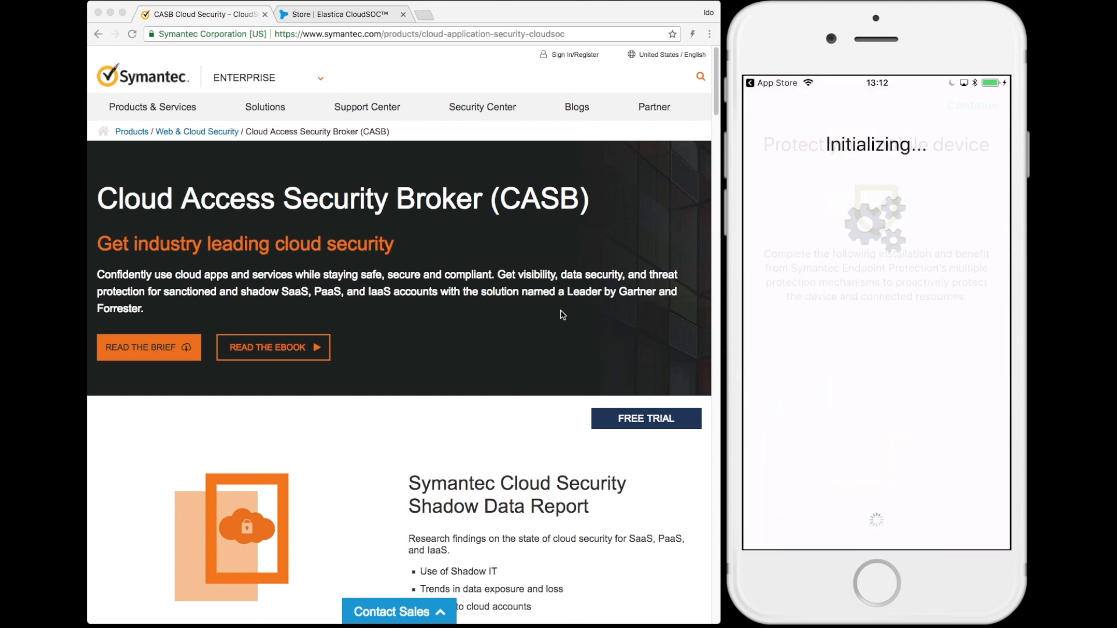
left_click(351, 14)
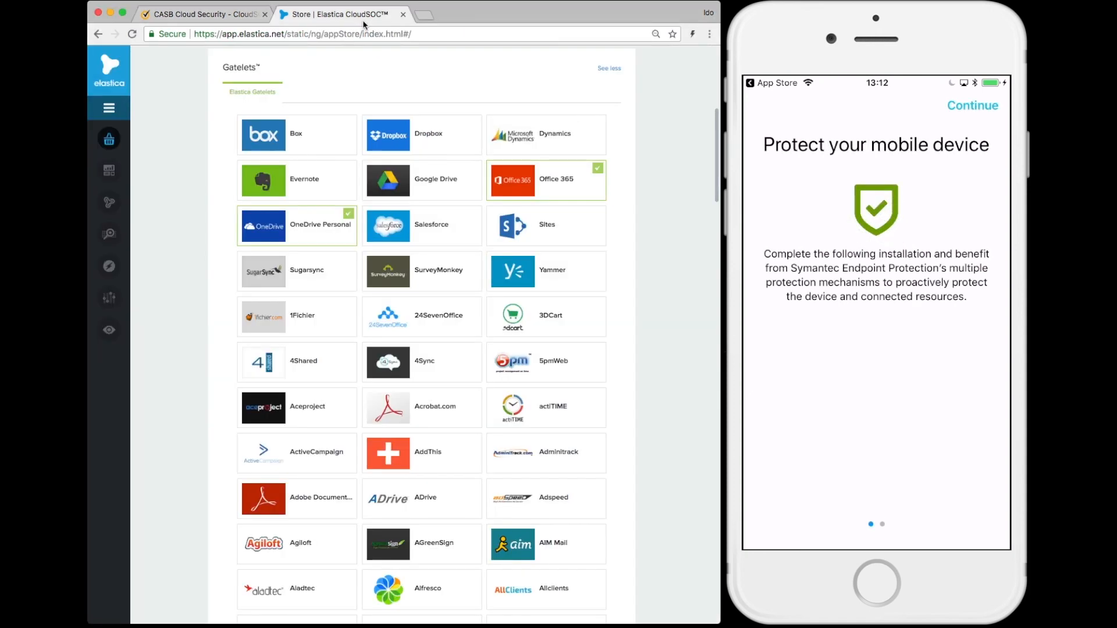
mouse_move(108, 267)
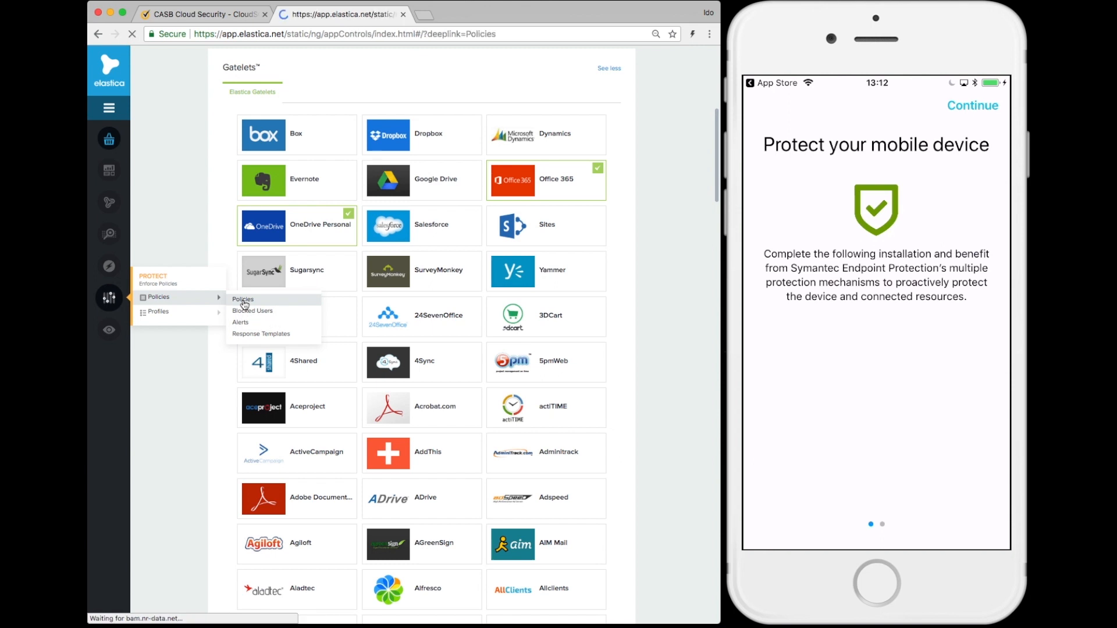
Step: Show the O365-DLP-PII/PCI/HIPPA-Upload/Download-Block policy's rules and responses in Protect policies
left_click(242, 299)
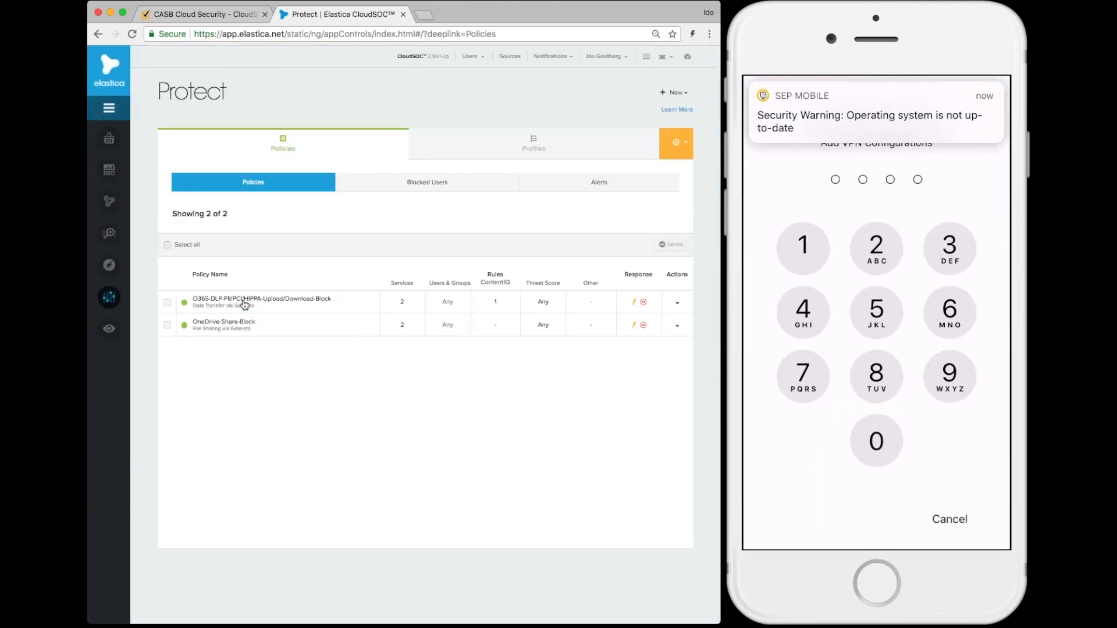
left_click(261, 302)
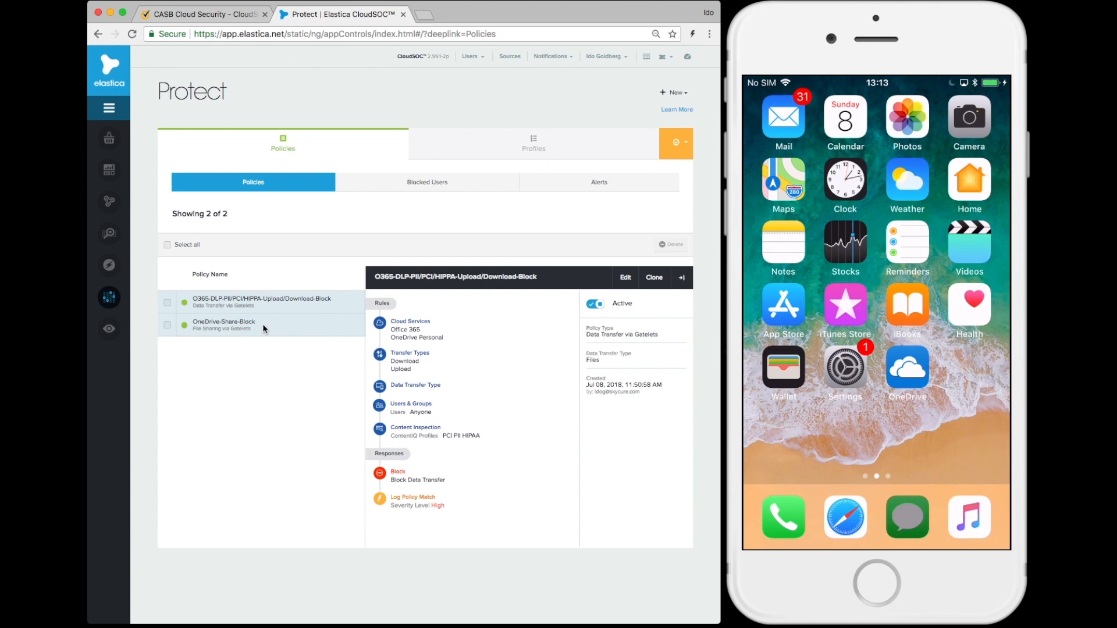
Step: View the OneDrive-Share-Block policy, then list the high-severity OneDrive downloads of pci-pii-hipaa-sample-data.pdf in Investigate
left_click(247, 323)
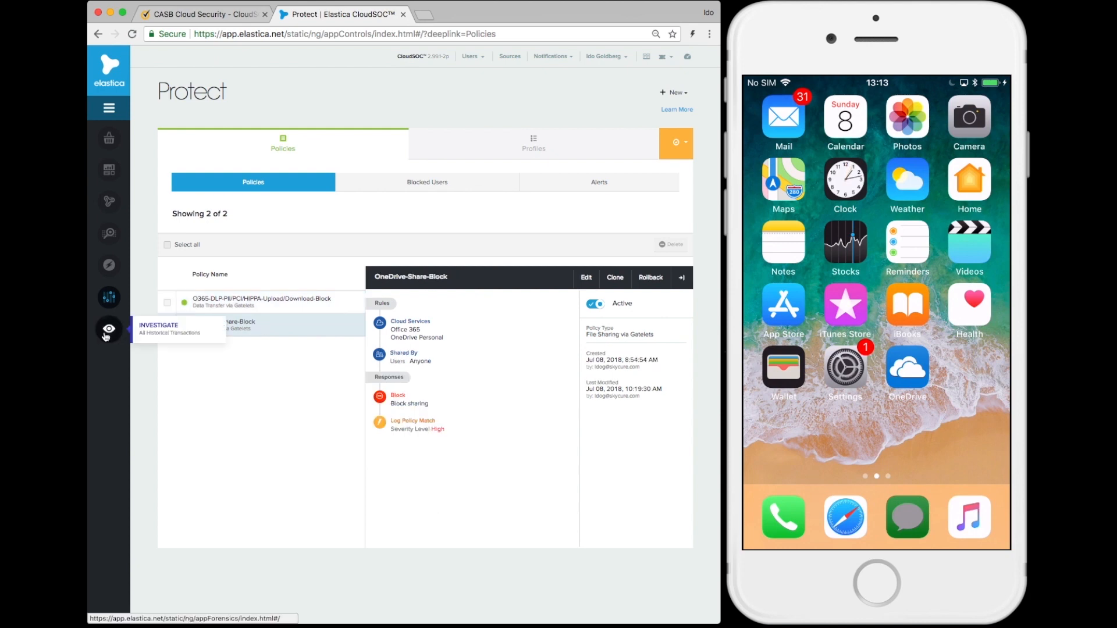
left_click(107, 329)
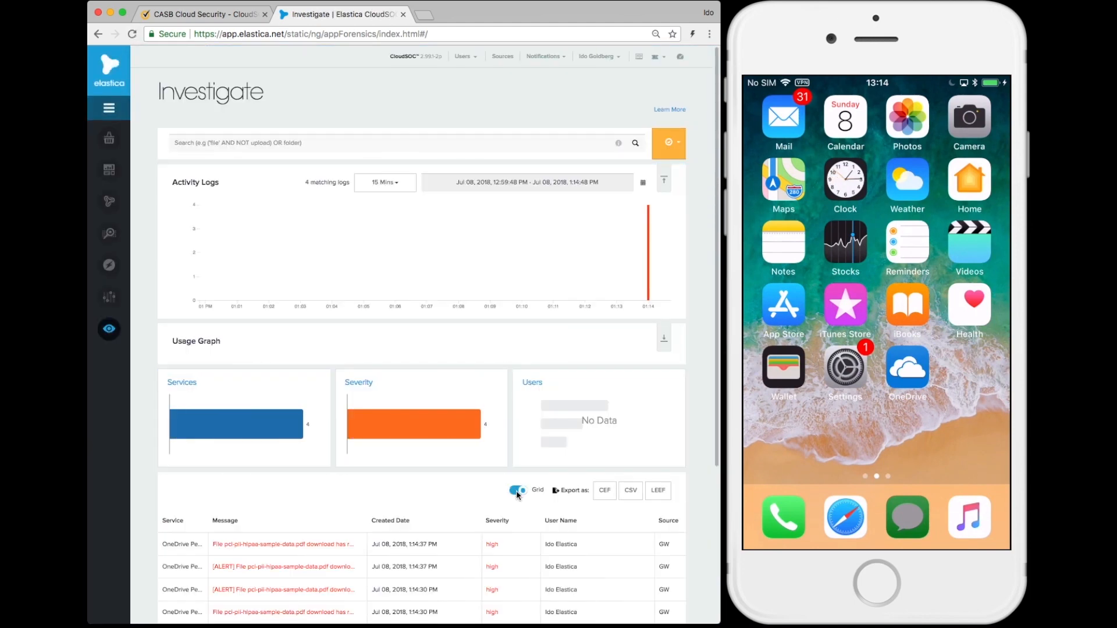
scroll("down", 3)
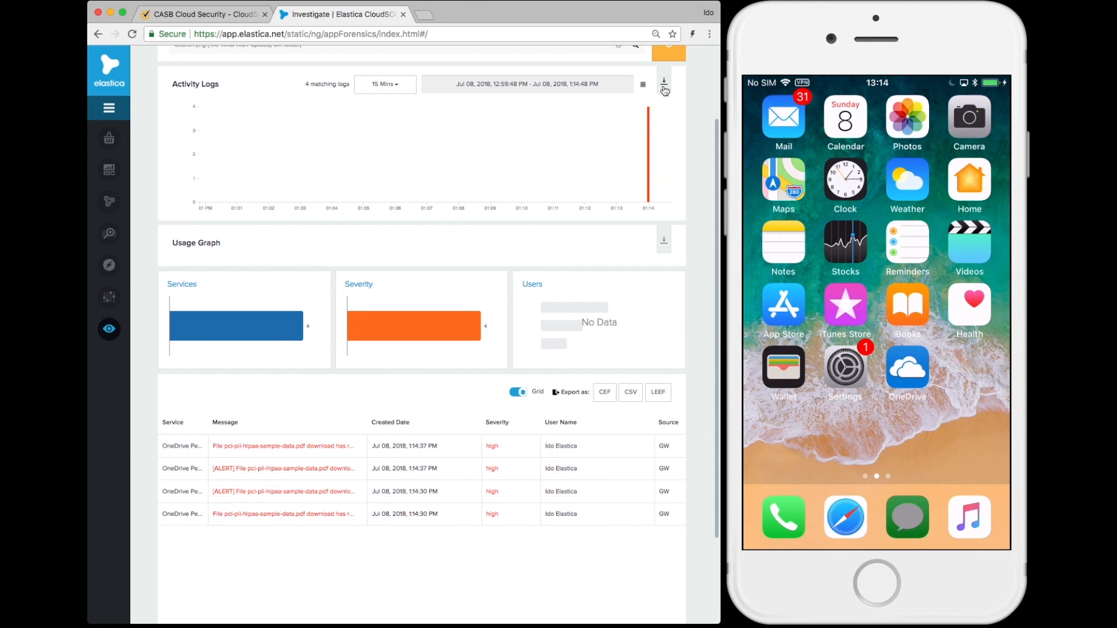